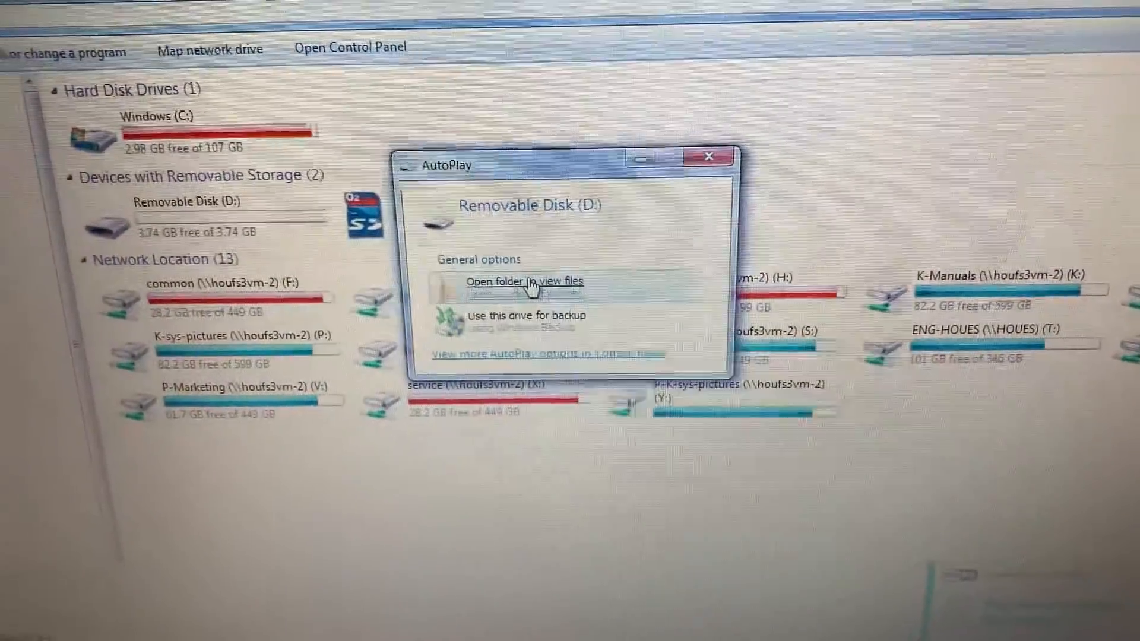
- Browse the removable disk into Rockwell Software \ RsViewME \ Runtime in Windows Explorer
{"action": "left_click", "coordinate": [524, 282]}
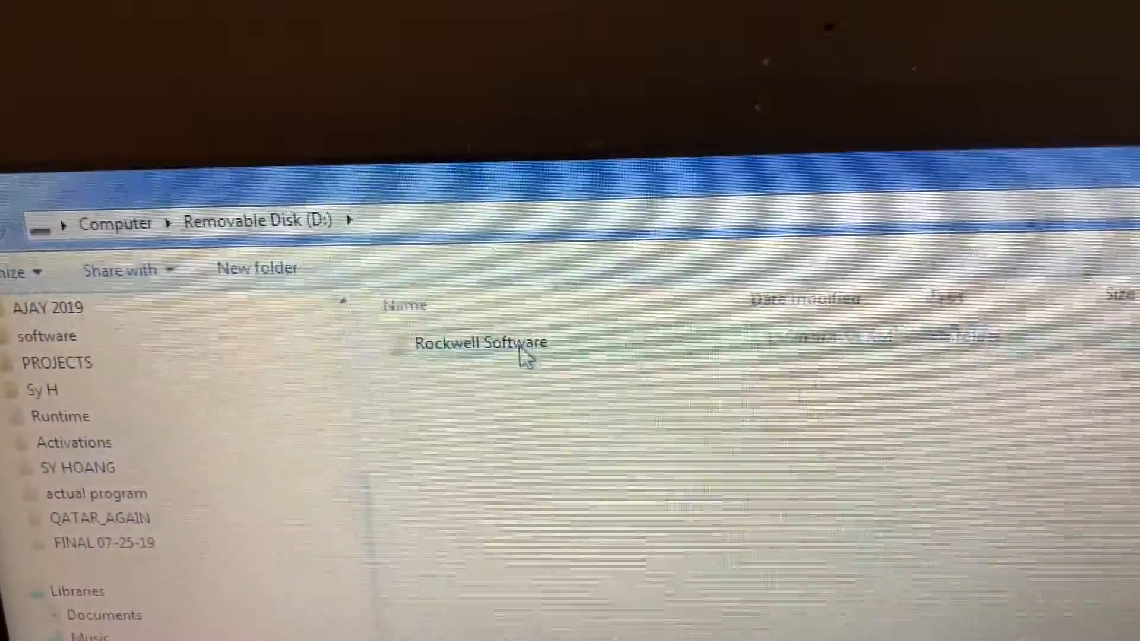
{"action": "double_click", "coordinate": [481, 342]}
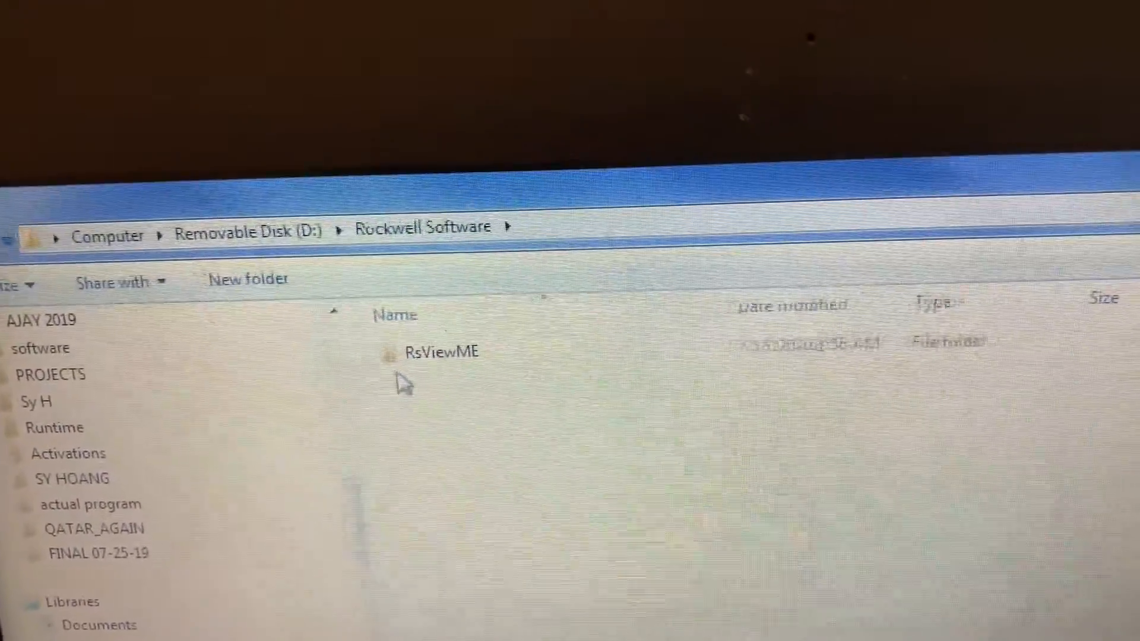
{"action": "double_click", "coordinate": [440, 351]}
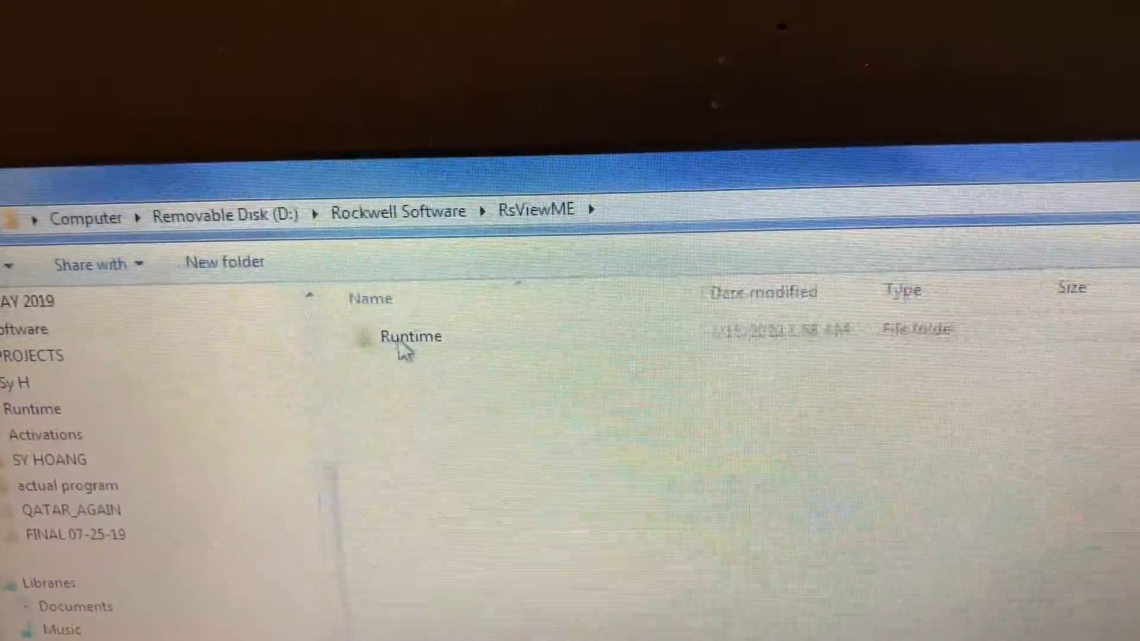
{"action": "double_click", "coordinate": [411, 336]}
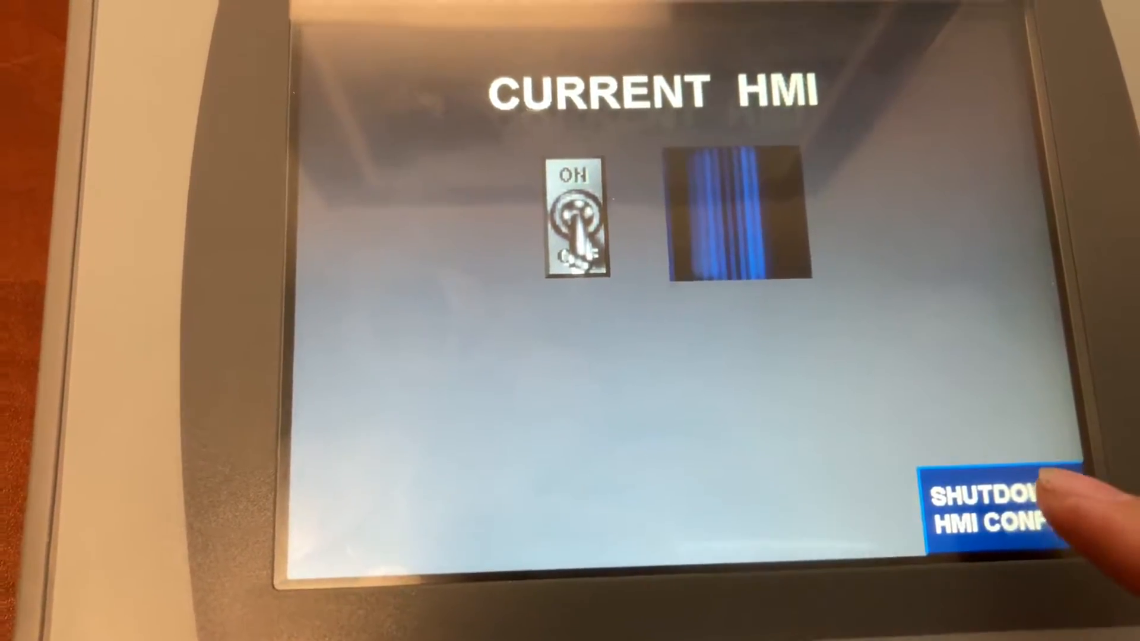
- Shut down the running CURRENT HMI application and return to the ME Station menu
{"action": "left_click", "coordinate": [1004, 501]}
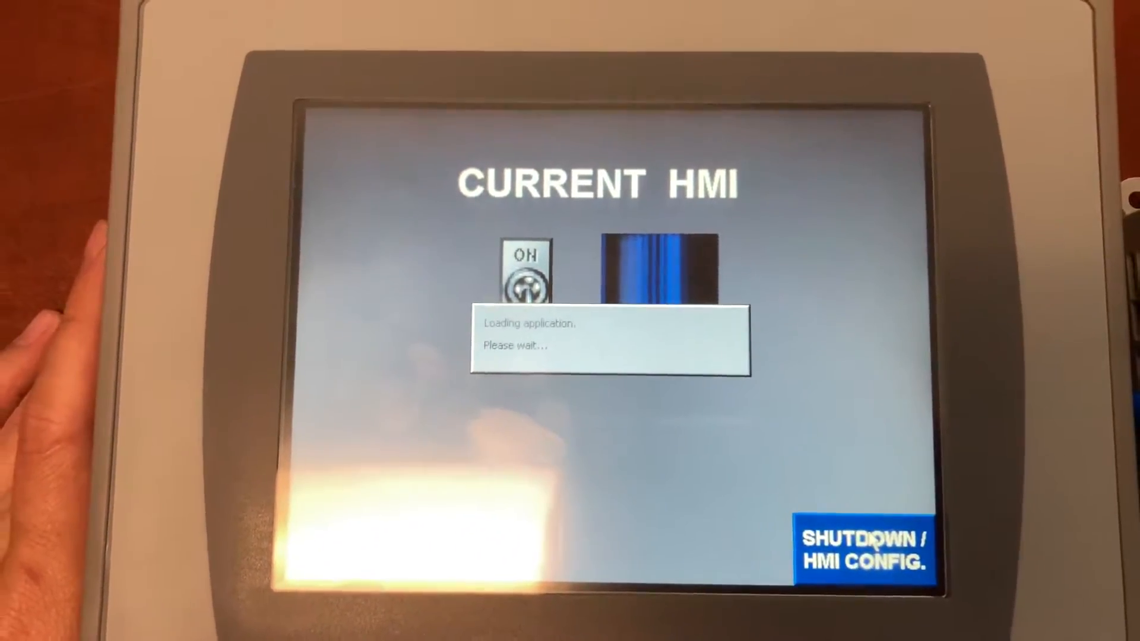
{"action": "left_click", "coordinate": [866, 547]}
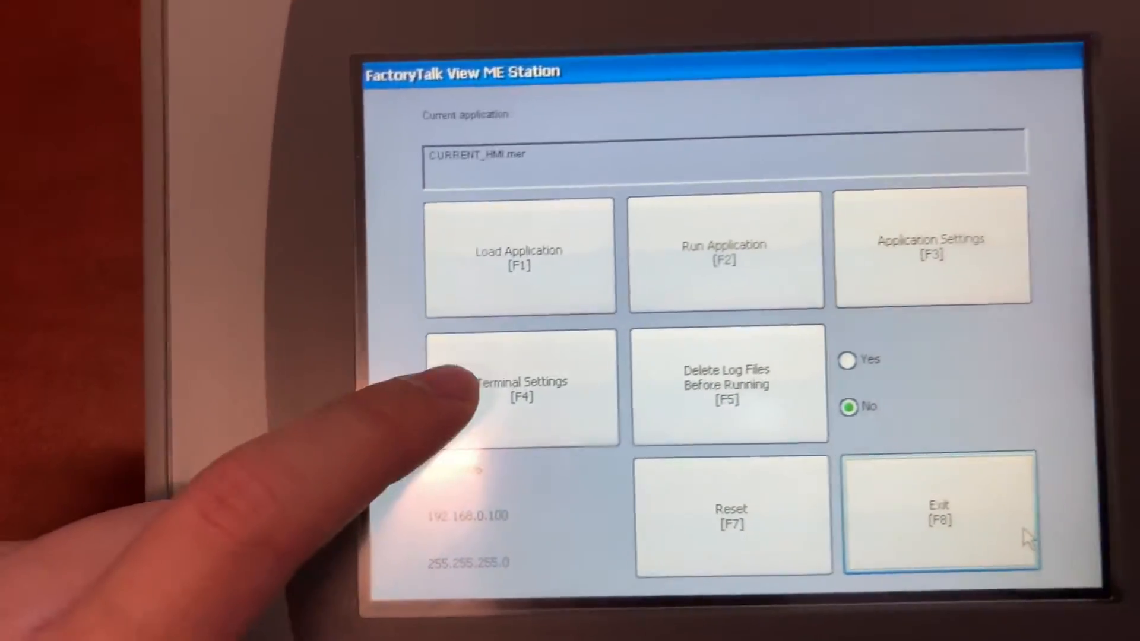
- Go into Terminal Settings > File Management toward the Copy Applications screen
{"action": "left_click", "coordinate": [519, 385]}
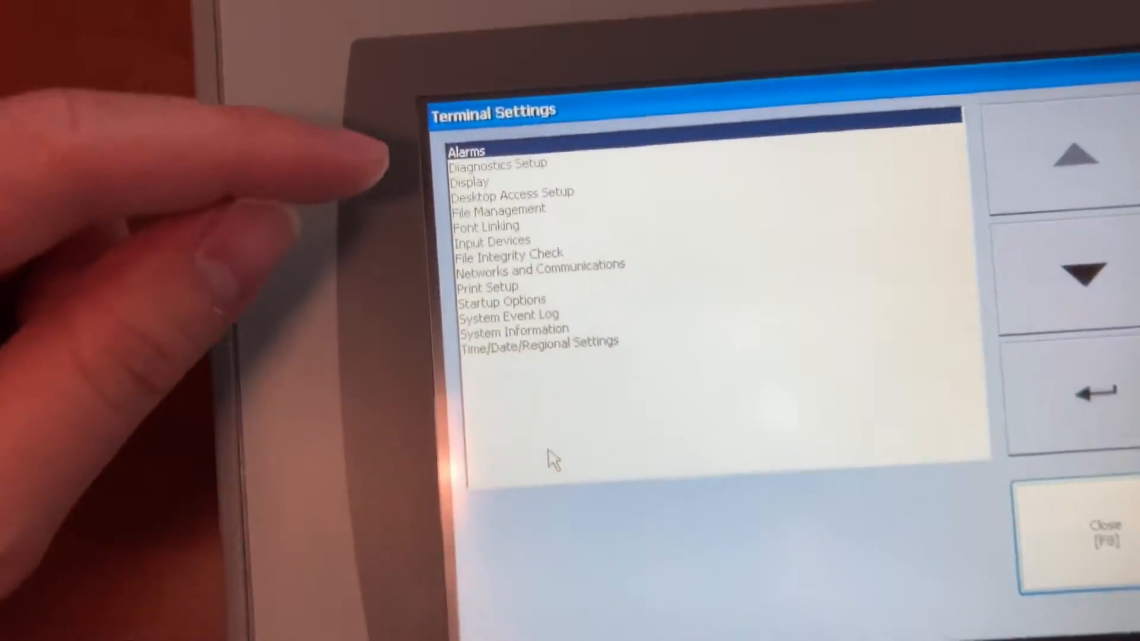
{"action": "left_click", "coordinate": [499, 234]}
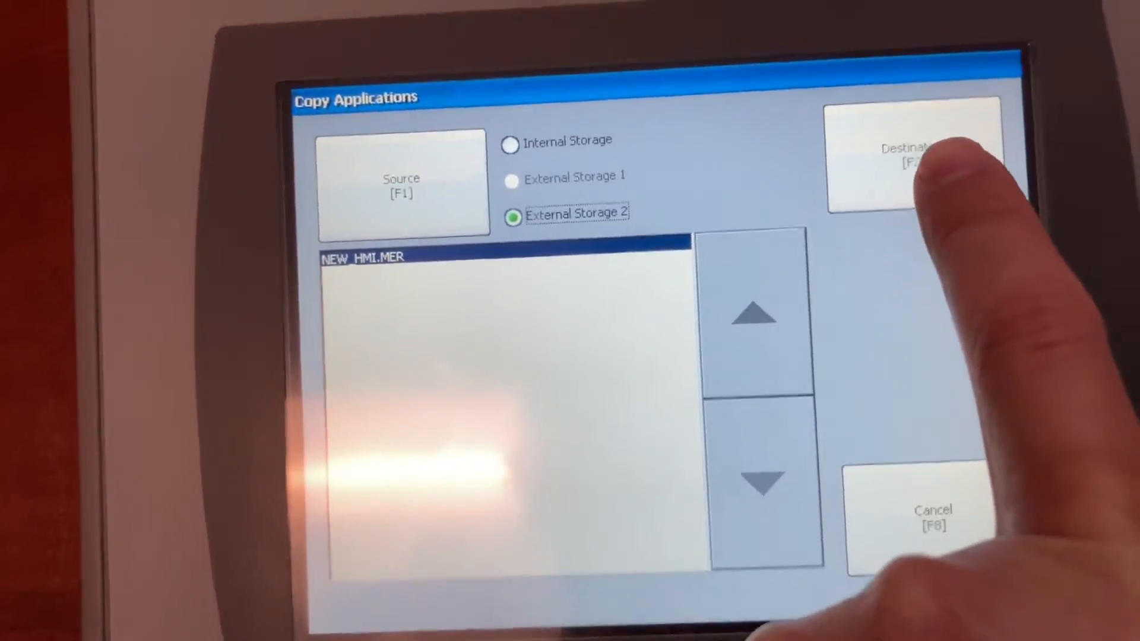
- Copy NEW_HMI.MER to Internal Storage and return to the station's main menu
{"action": "left_click", "coordinate": [913, 164]}
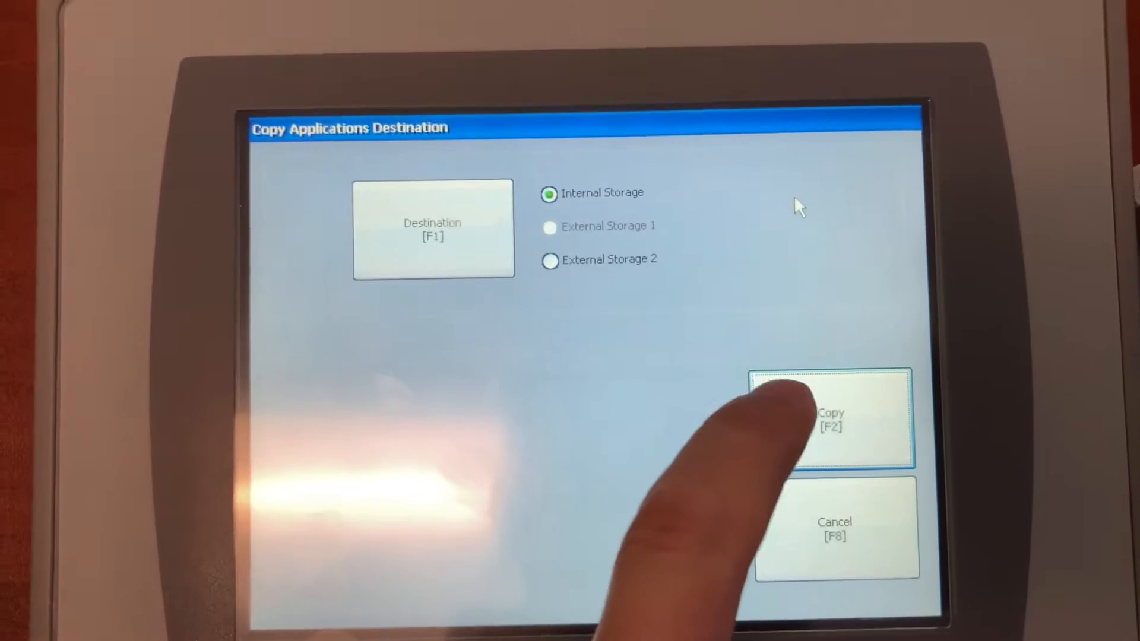
{"action": "left_click", "coordinate": [832, 418]}
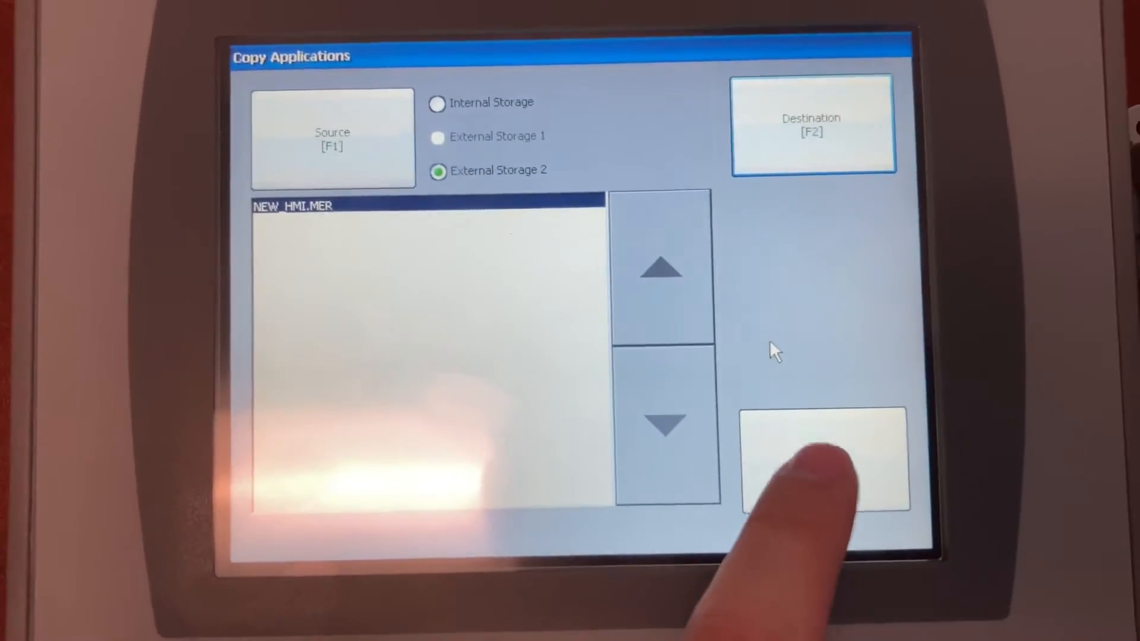
{"action": "left_click", "coordinate": [824, 461]}
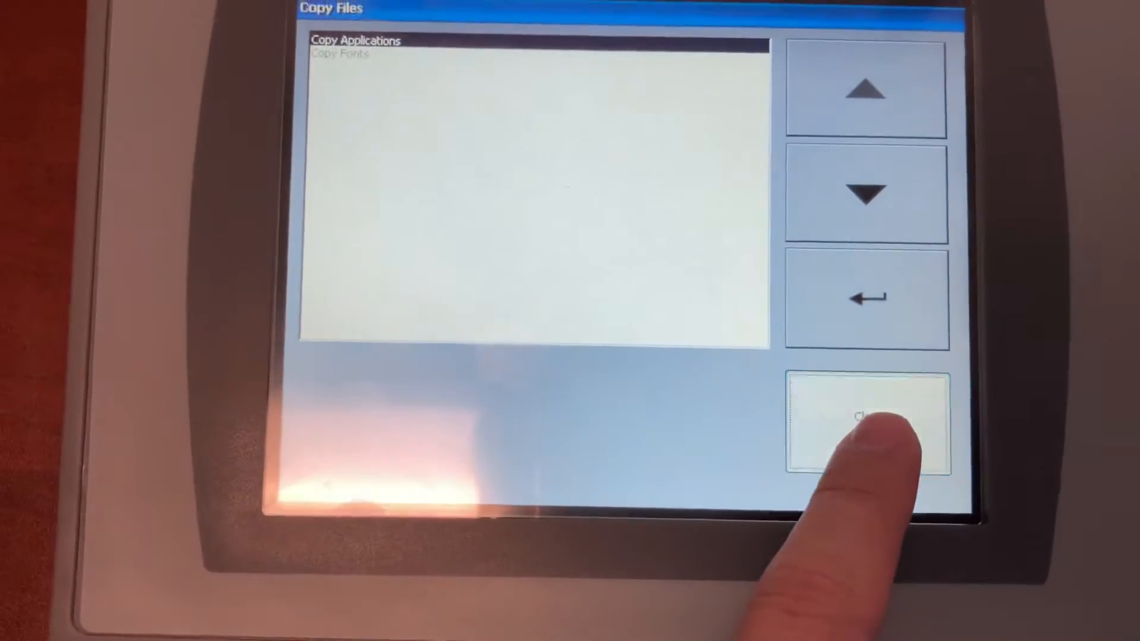
{"action": "left_click", "coordinate": [866, 422]}
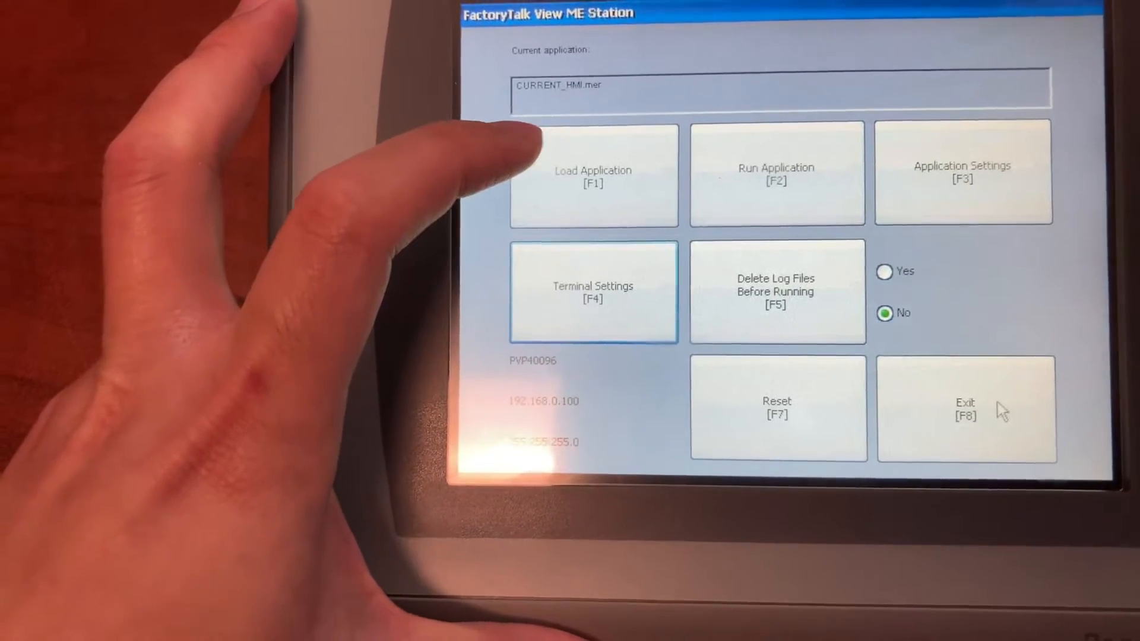
- Load NEW_HMI.MER from internal storage, answering Yes to replace the communication configuration
{"action": "left_click", "coordinate": [593, 174]}
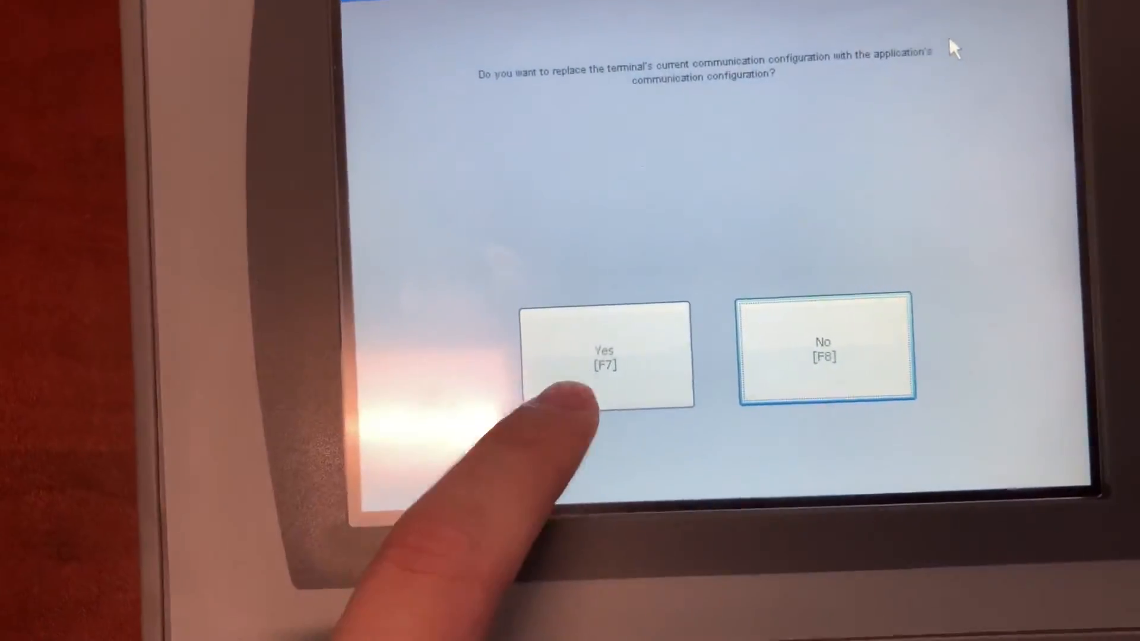
{"action": "left_click", "coordinate": [605, 356]}
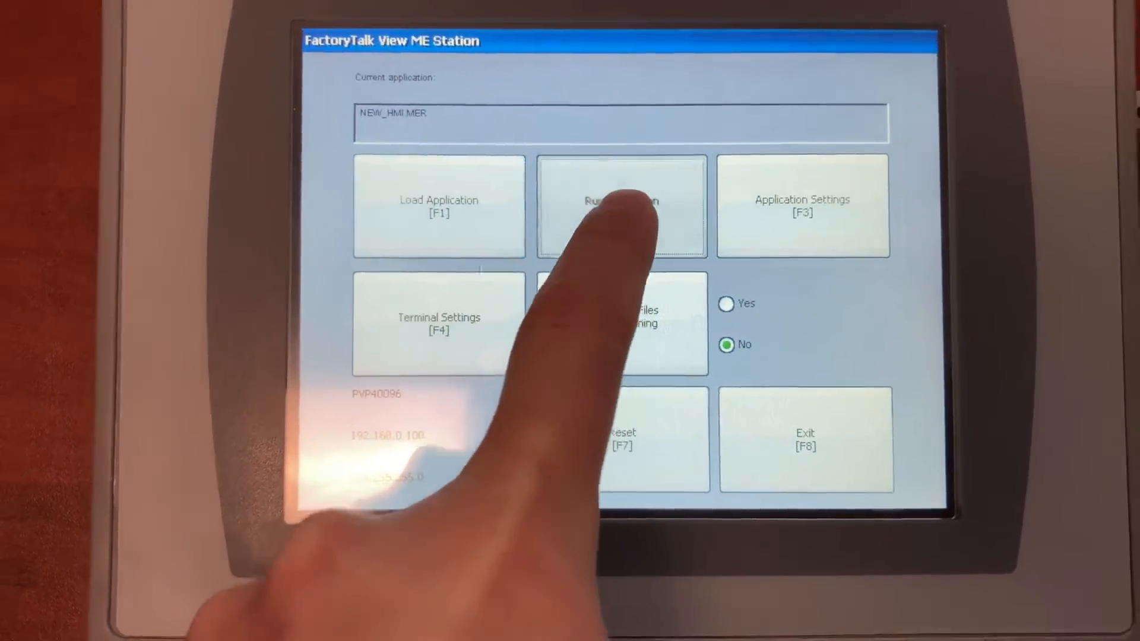
- Run the NEW_HMI application and flip its on/off switch off to test the new screen
{"action": "left_click", "coordinate": [621, 205]}
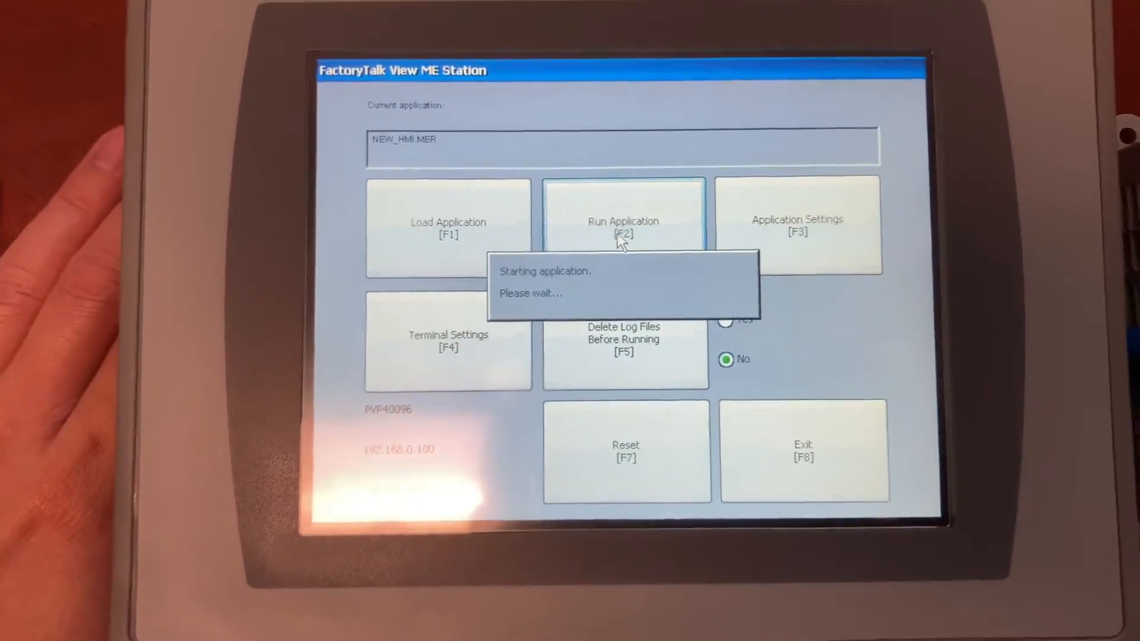
{"action": "left_click", "coordinate": [623, 227]}
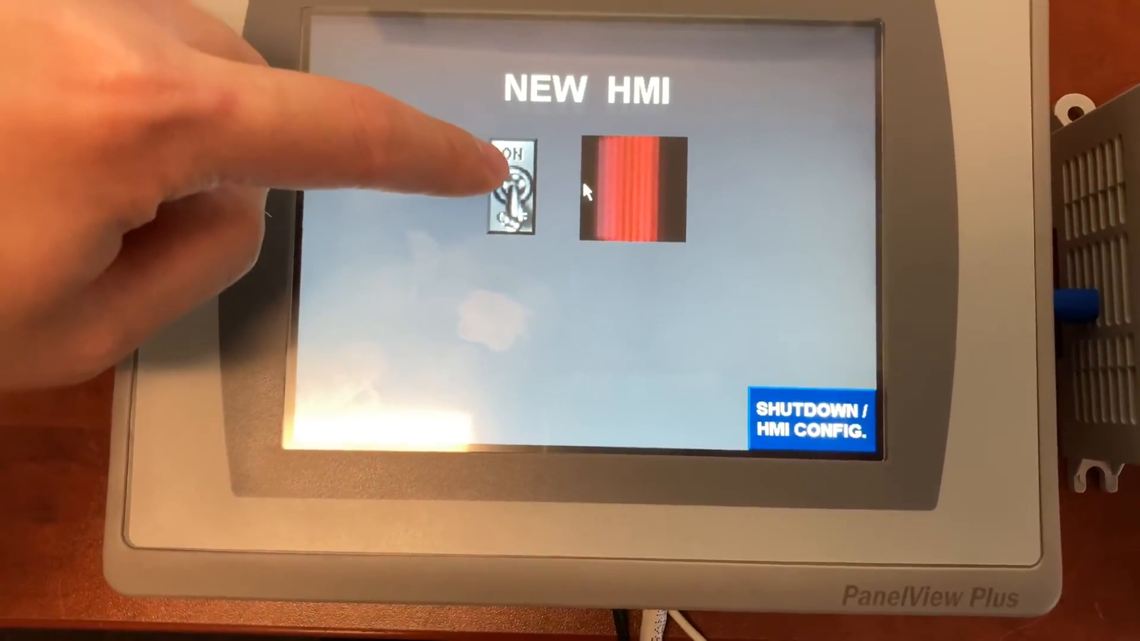
{"action": "left_click", "coordinate": [510, 196]}
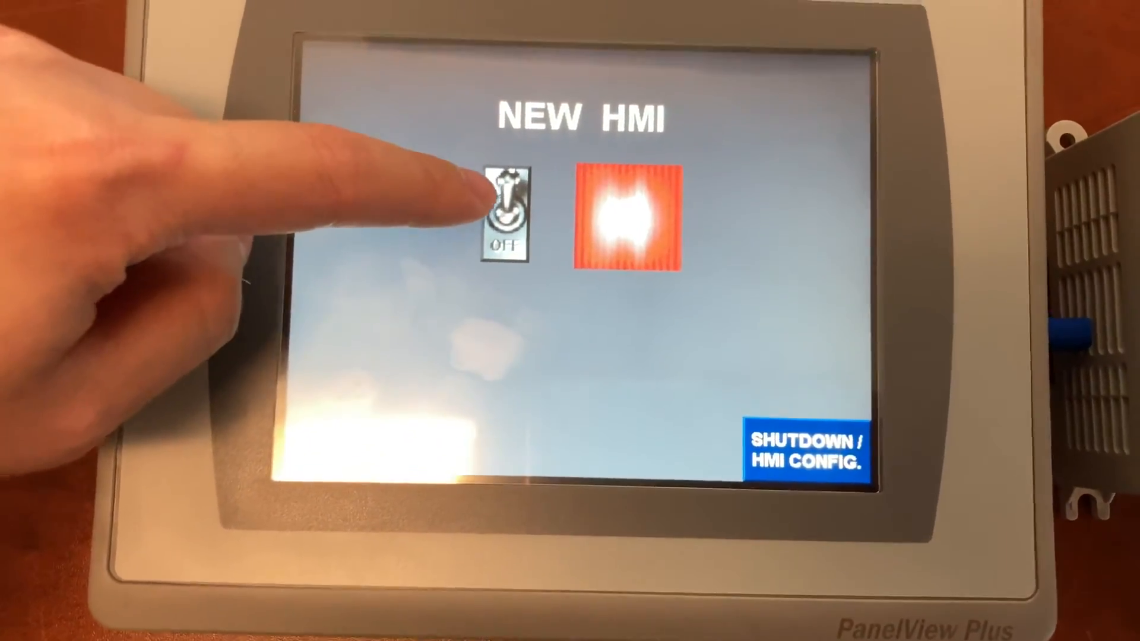